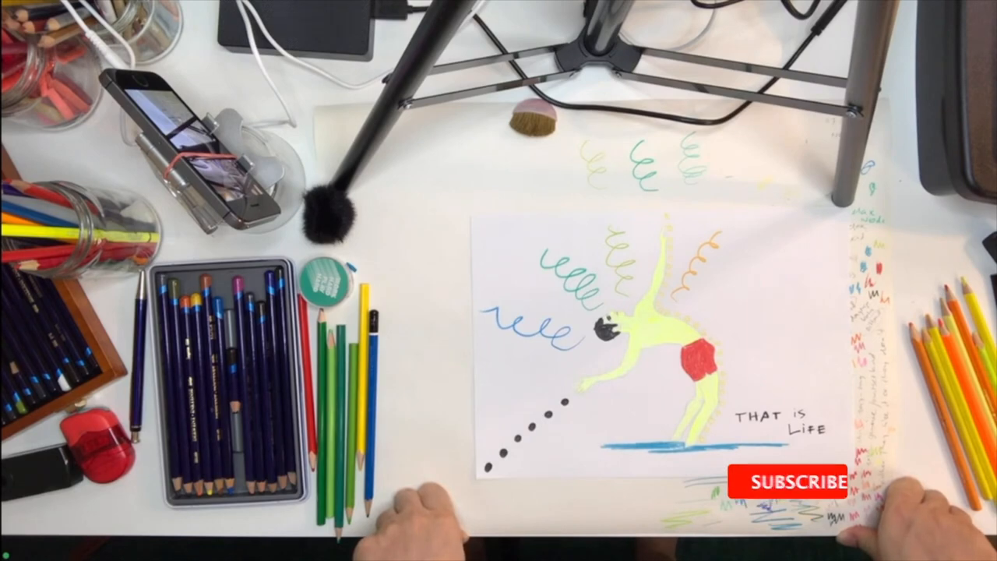
pyautogui.click(788, 480)
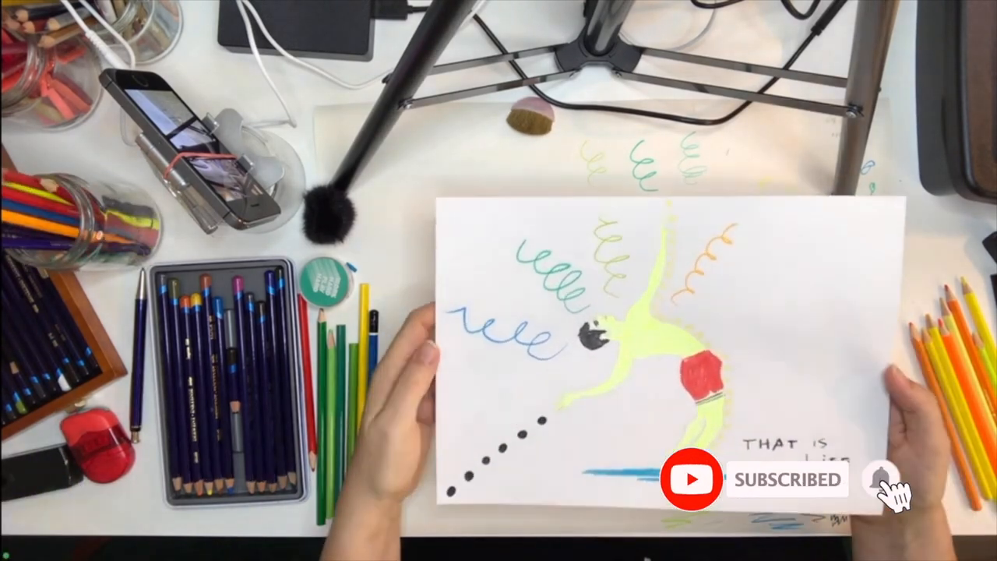